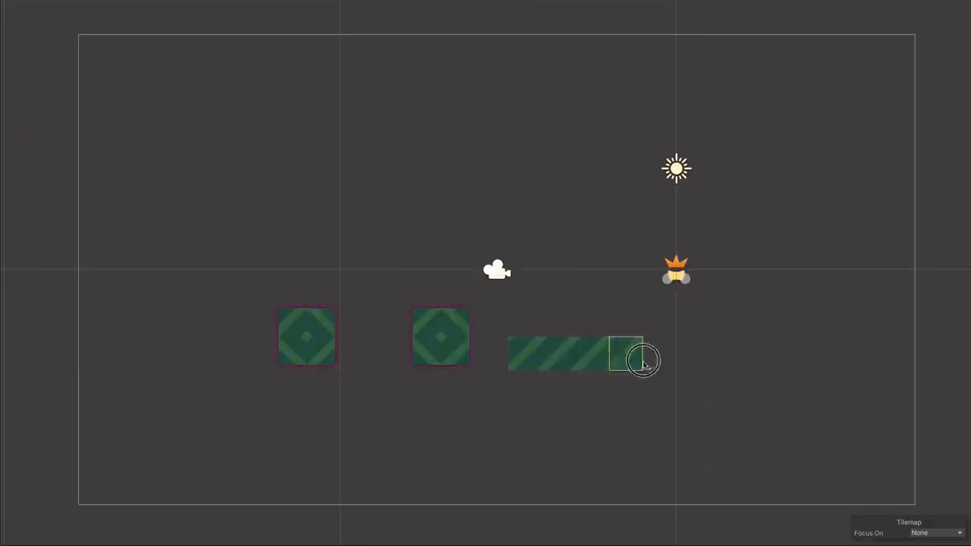
Step: Paint a row of green patterned maze tiles onto the Tilemap beside the existing blocks
left_click_drag(641, 361, 796, 391)
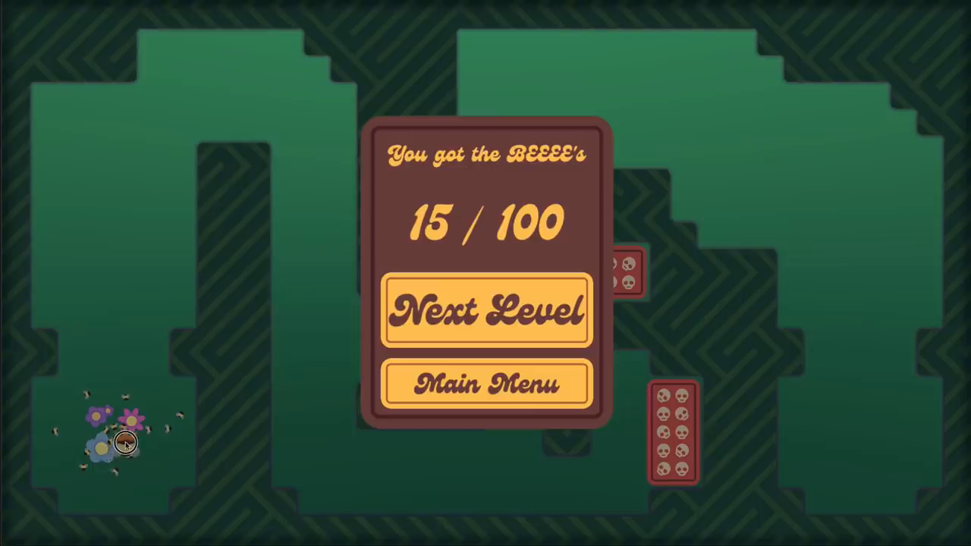
Step: Restart the maze level from the win panel so the bee swarm returns to its start
left_click(486, 311)
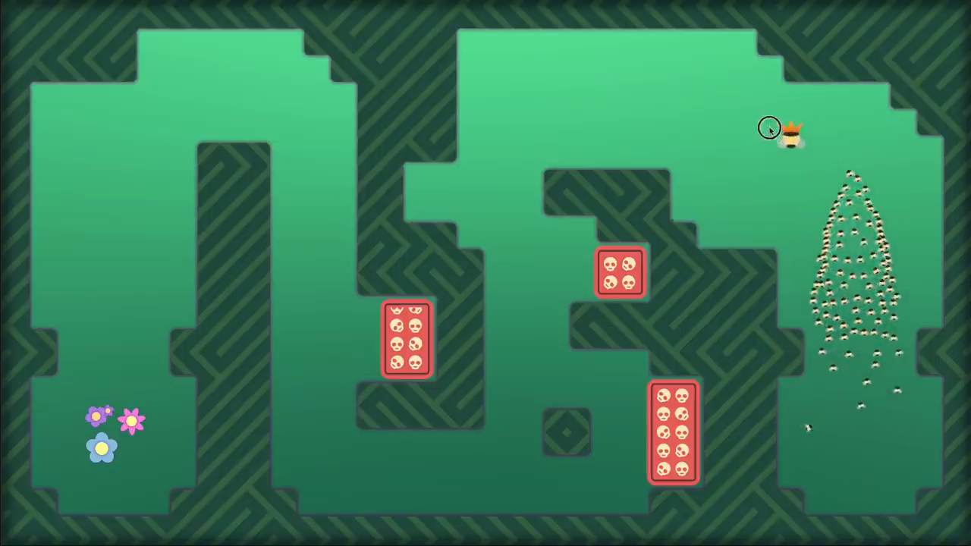